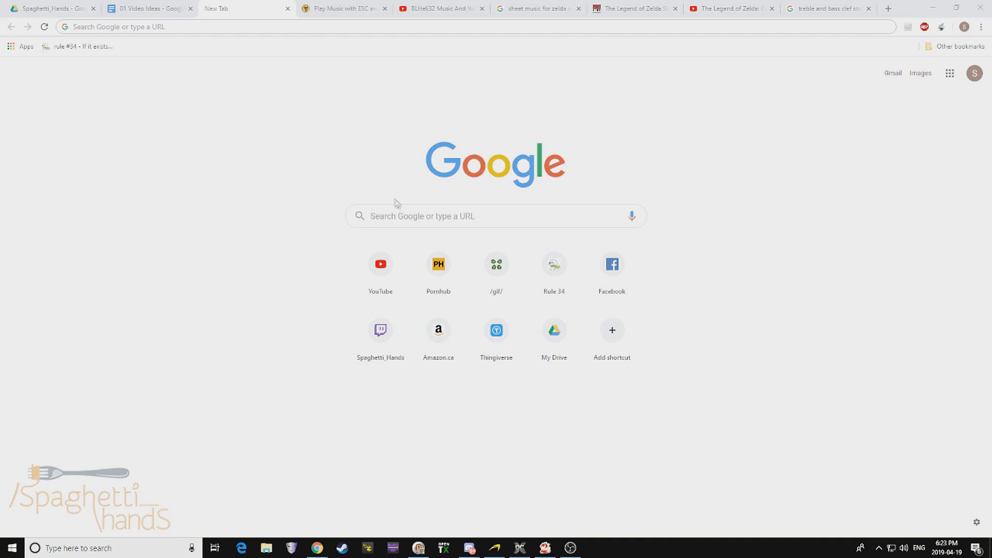
Search Google for 'how to make blheli32 music' and scan the results.
{"action": "type", "text": "how to"}
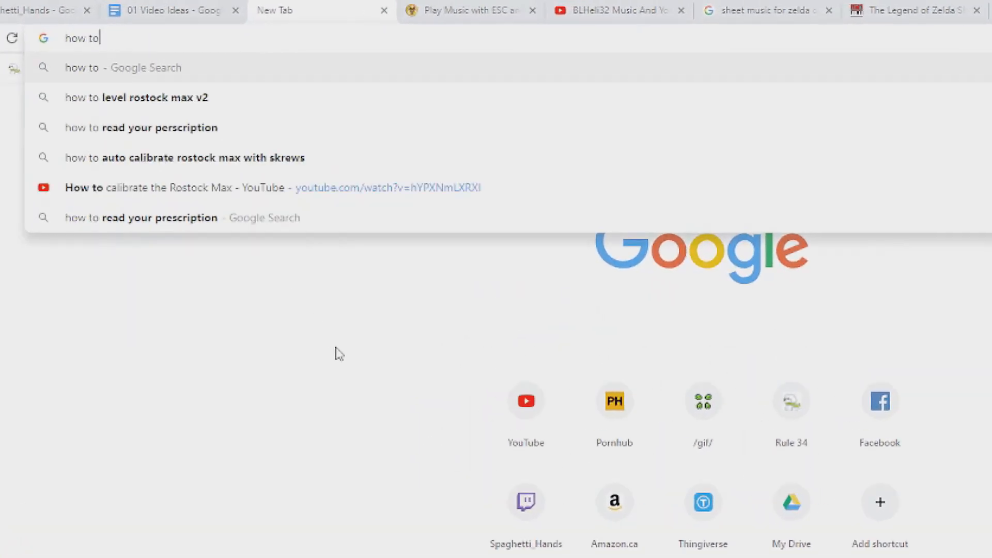
{"action": "type", "text": "make blhe"}
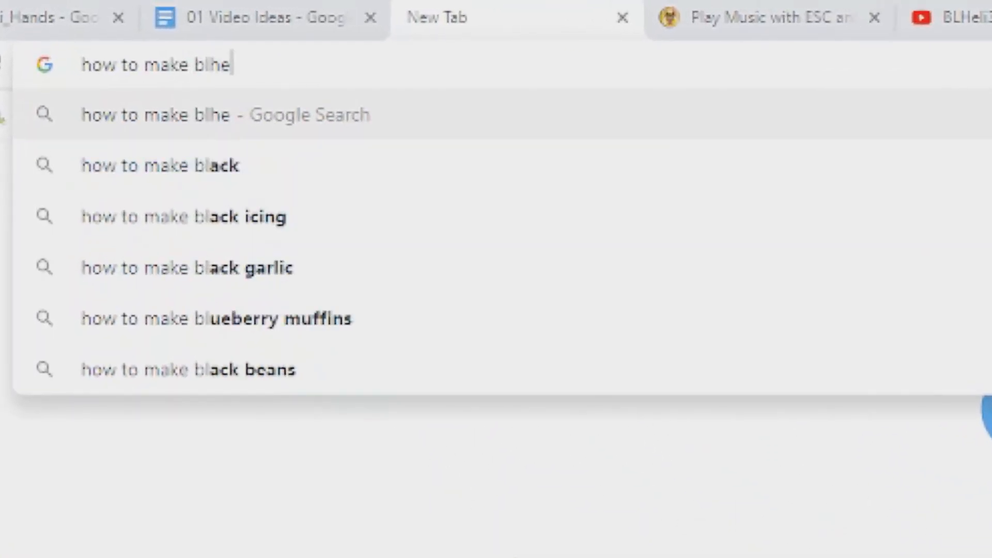
{"action": "key", "text": "Return"}
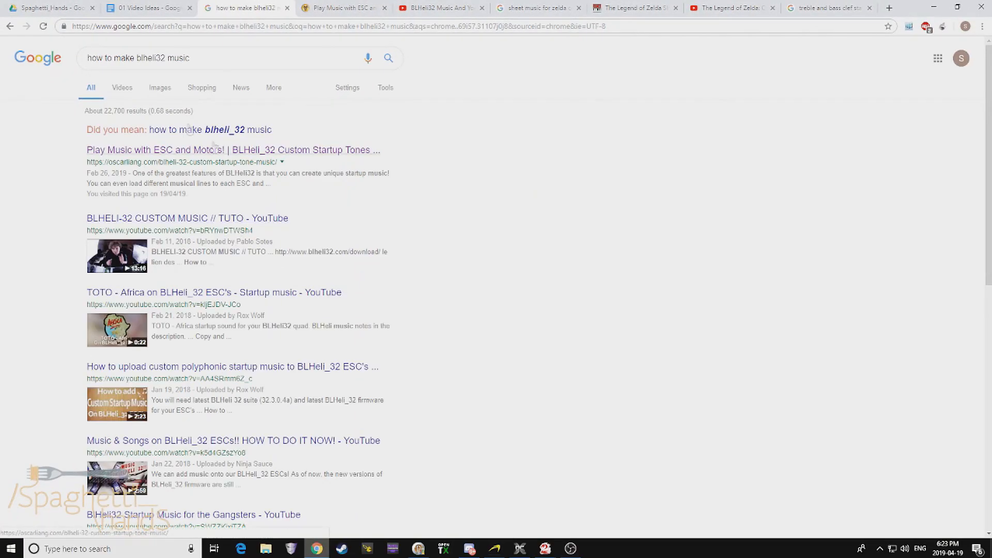
{"action": "scroll", "scroll_direction": "down", "scroll_amount": 3}
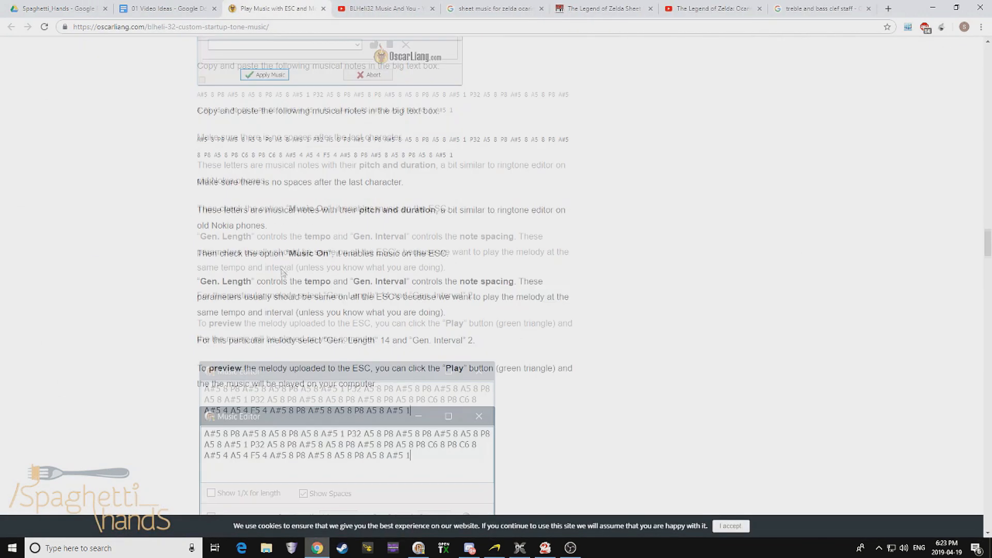
Read the guide's note-entry and tempo instructions, then clear the paragraph selection.
{"action": "scroll", "scroll_direction": "up", "scroll_amount": 3}
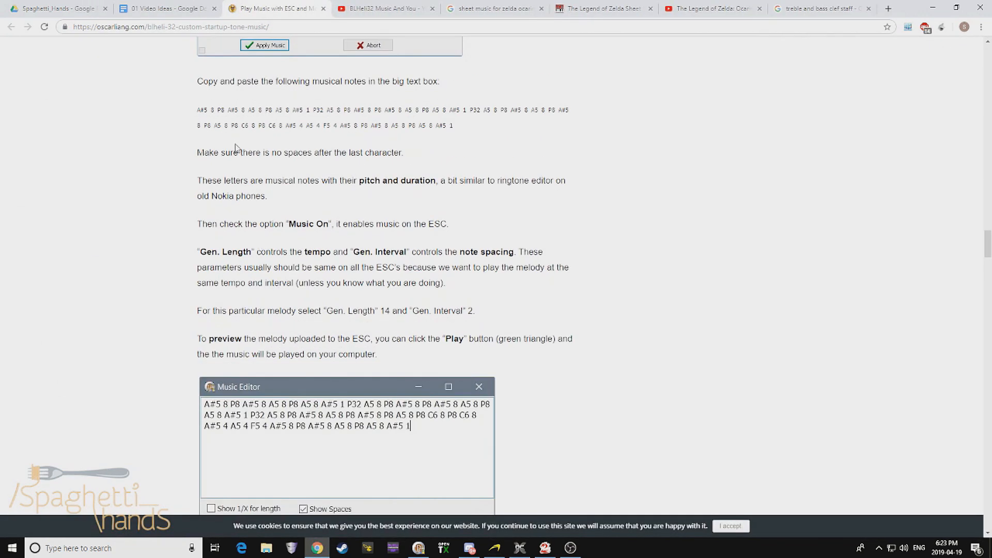
{"action": "mouse_move", "coordinate": [203, 176]}
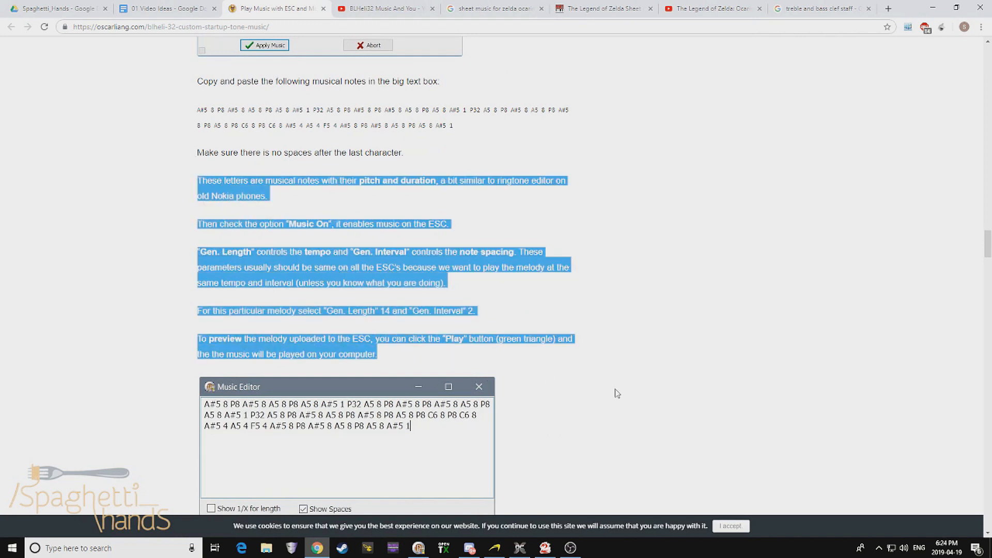
{"action": "left_click", "coordinate": [384, 8]}
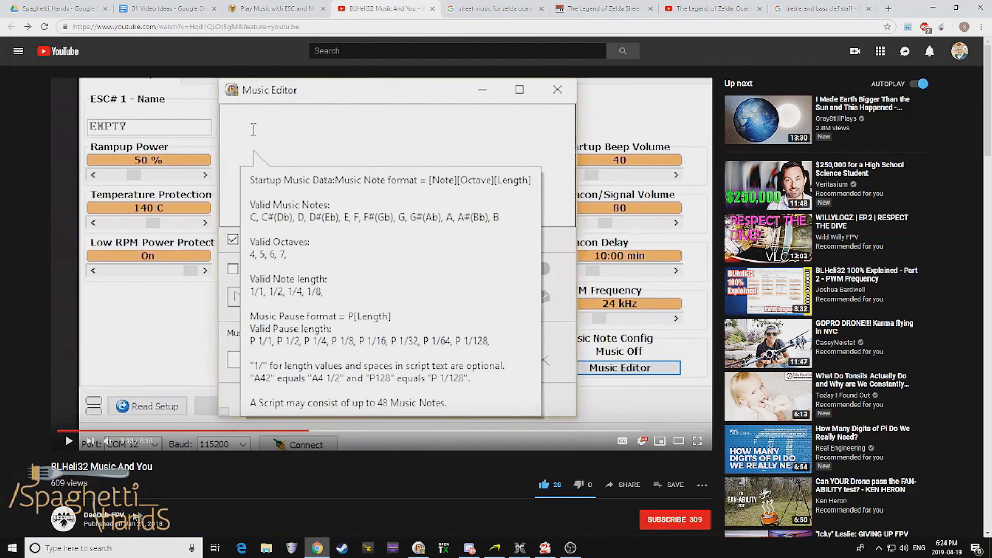
Scroll through the BLHeli32 music video page to review the note format rules.
{"action": "scroll", "scroll_direction": "down", "scroll_amount": 3}
{"action": "type", "text": "sheet music for zelda ocarina of"}
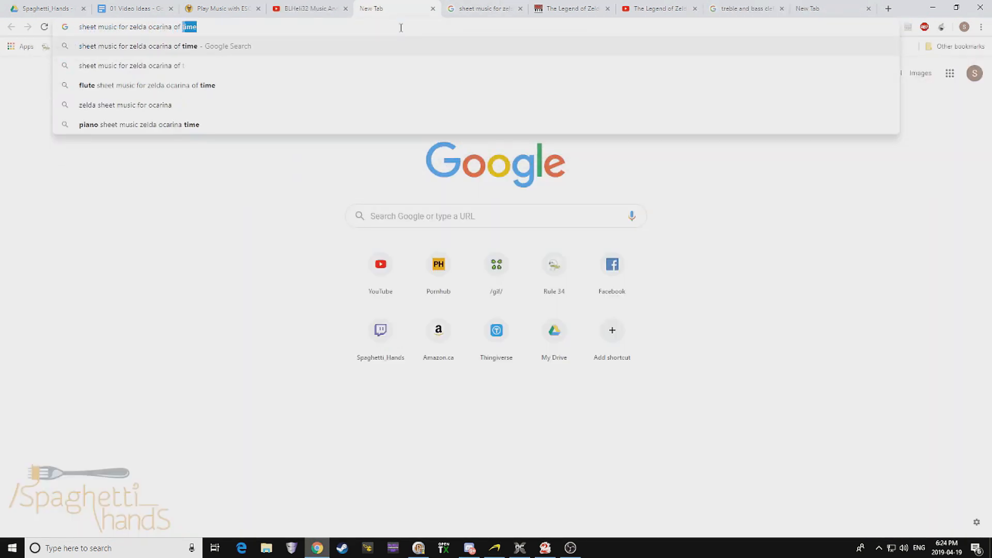
Find NinSheetMusic's Zelda 'Uncover Secret' score, enlarge it, and start a blank tab.
{"action": "key", "text": "Return"}
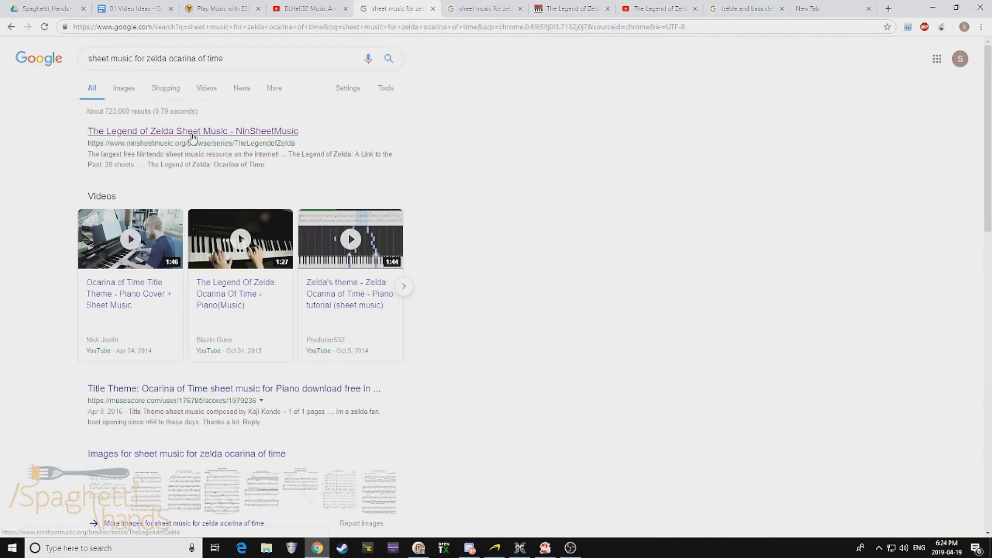
{"action": "left_click", "coordinate": [192, 131]}
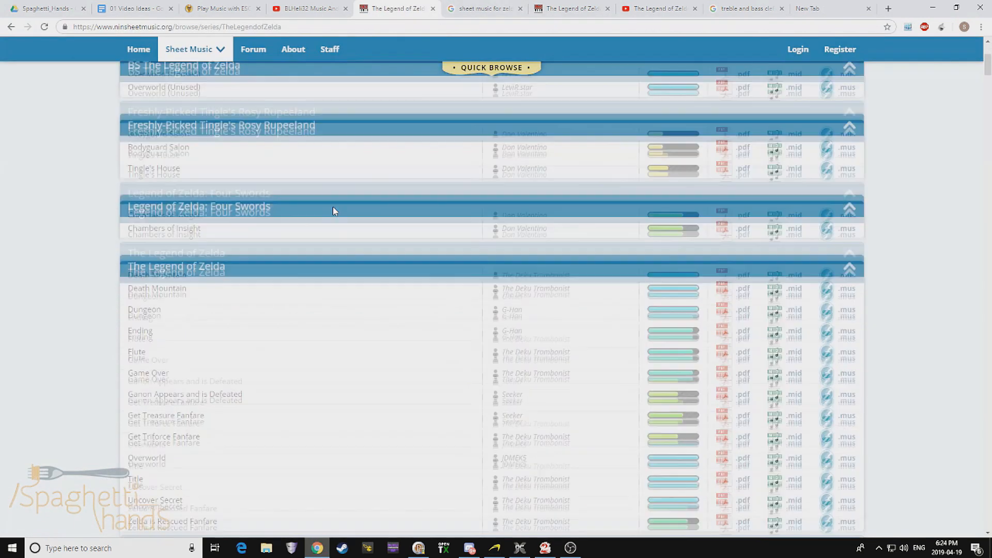
{"action": "scroll", "scroll_direction": "down", "scroll_amount": 3}
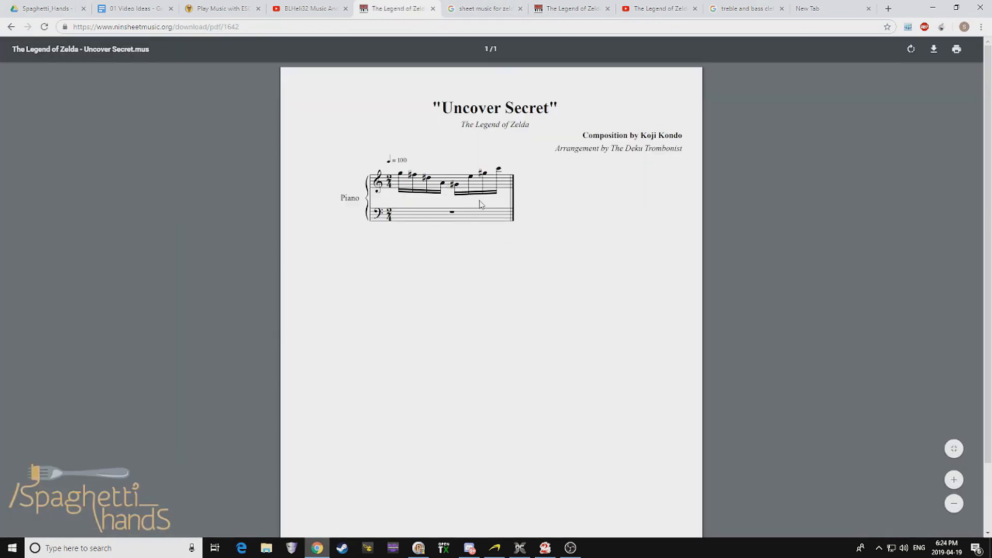
{"action": "left_click", "coordinate": [954, 479]}
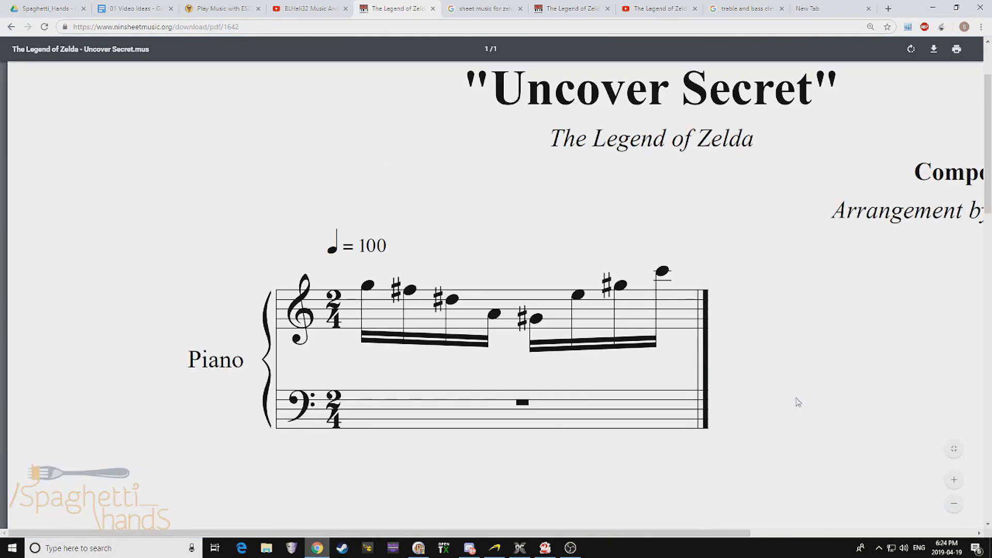
{"action": "left_click", "coordinate": [830, 9]}
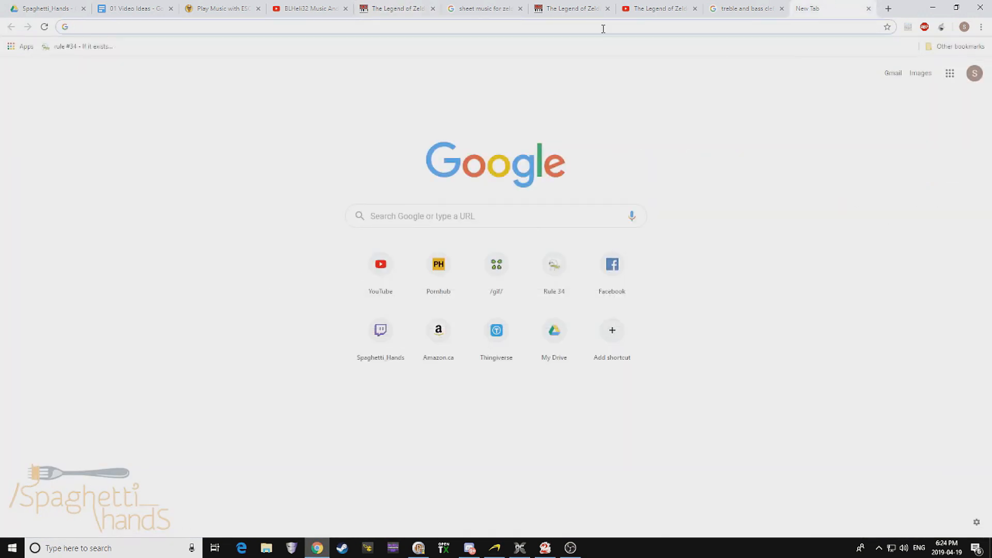
Search 'treble and bass clef staff' images, enlarge the Wikipedia clef chart, return to the Secret Sound video.
{"action": "type", "text": "treble and bass clef staff"}
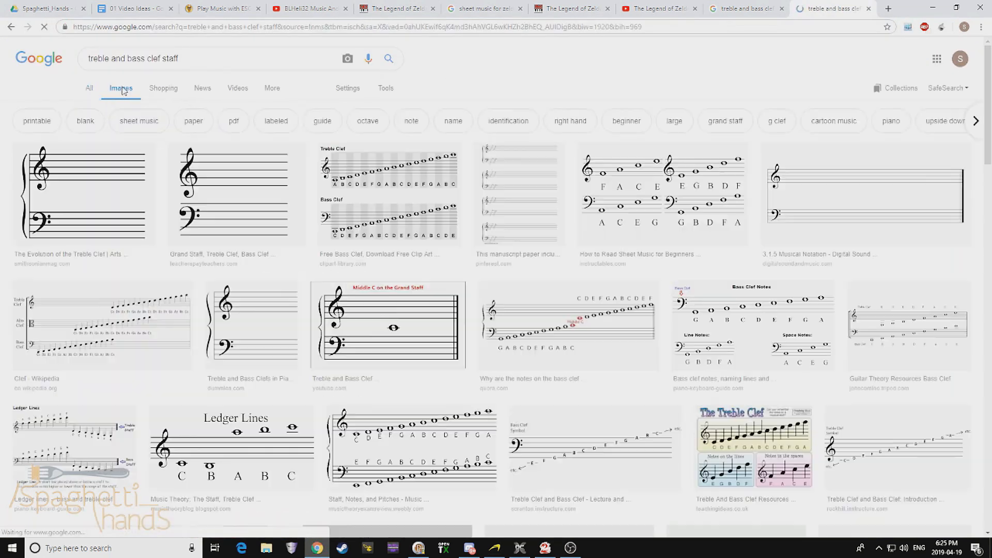
{"action": "left_click", "coordinate": [102, 326]}
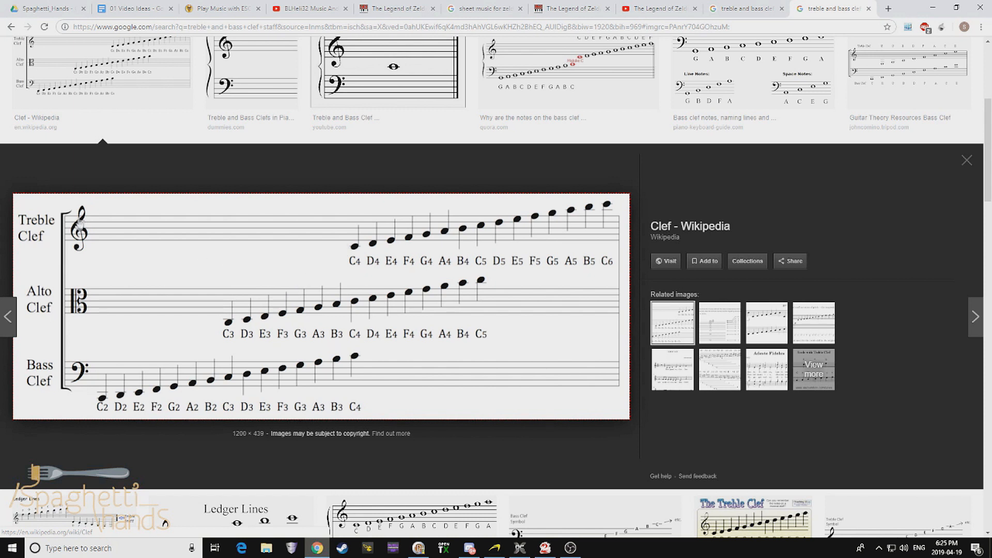
{"action": "mouse_move", "coordinate": [579, 215]}
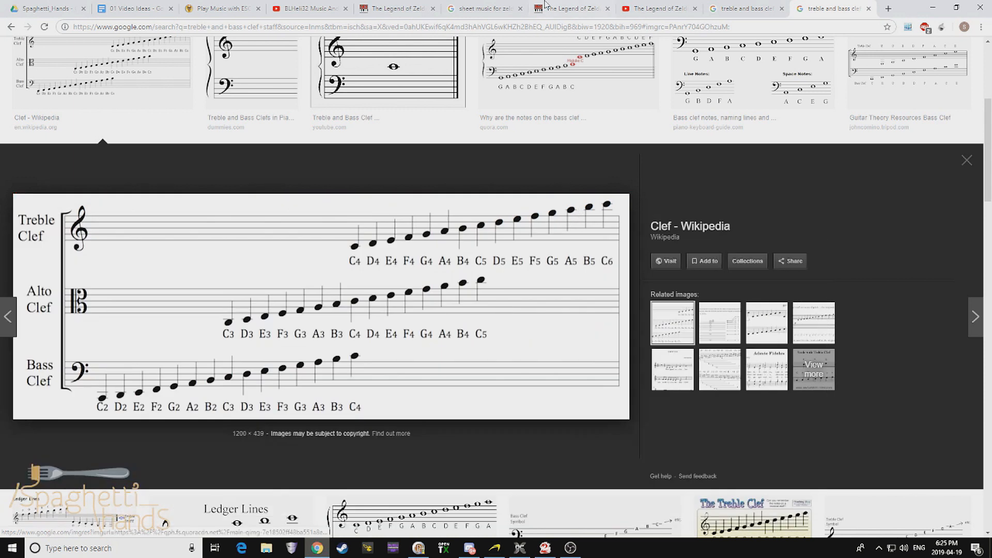
{"action": "left_click", "coordinate": [659, 9]}
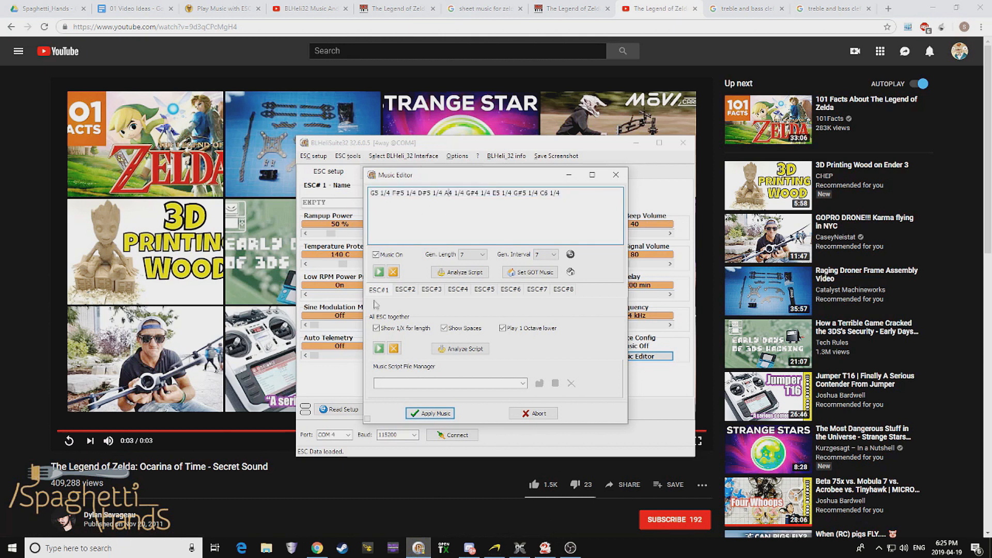
{"action": "mouse_move", "coordinate": [380, 272]}
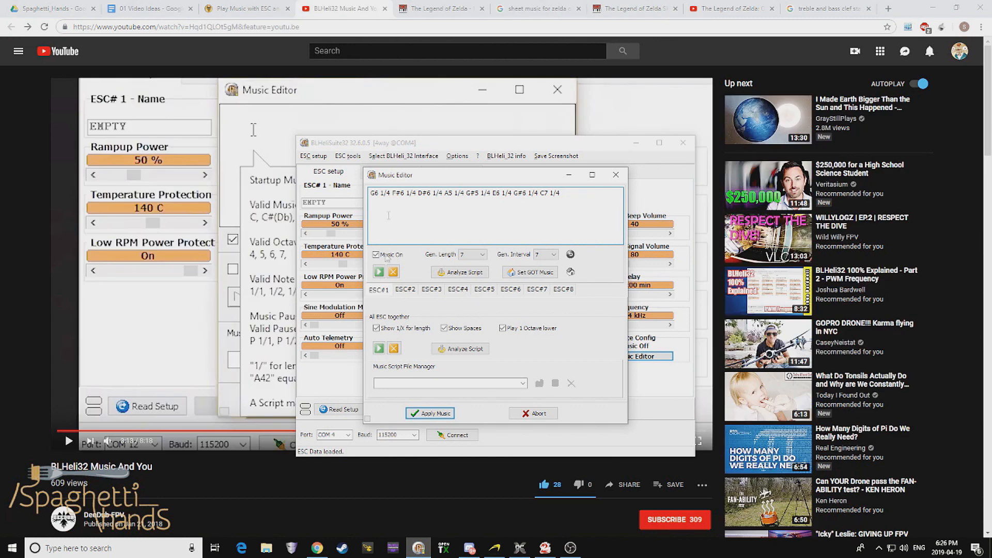
{"action": "mouse_move", "coordinate": [379, 277]}
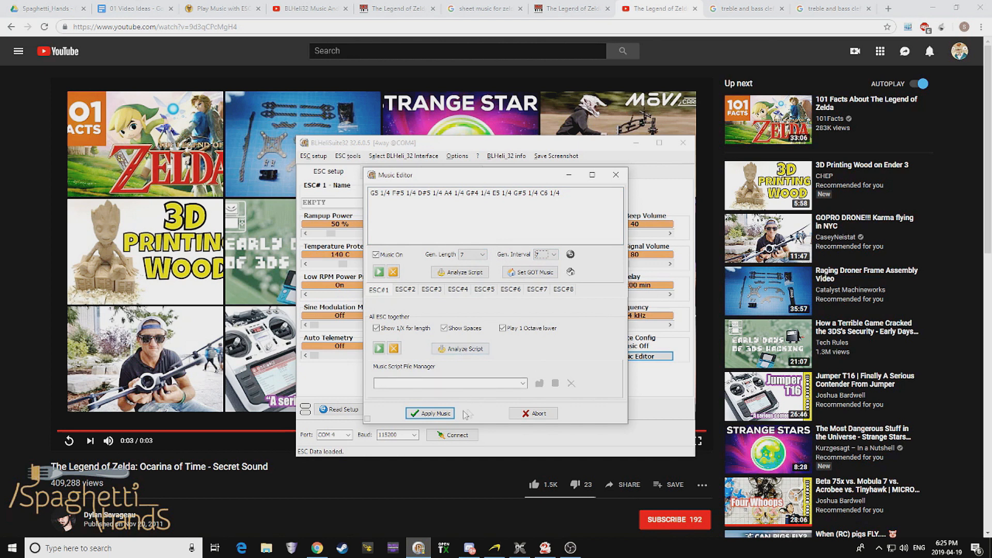
{"action": "mouse_move", "coordinate": [487, 319]}
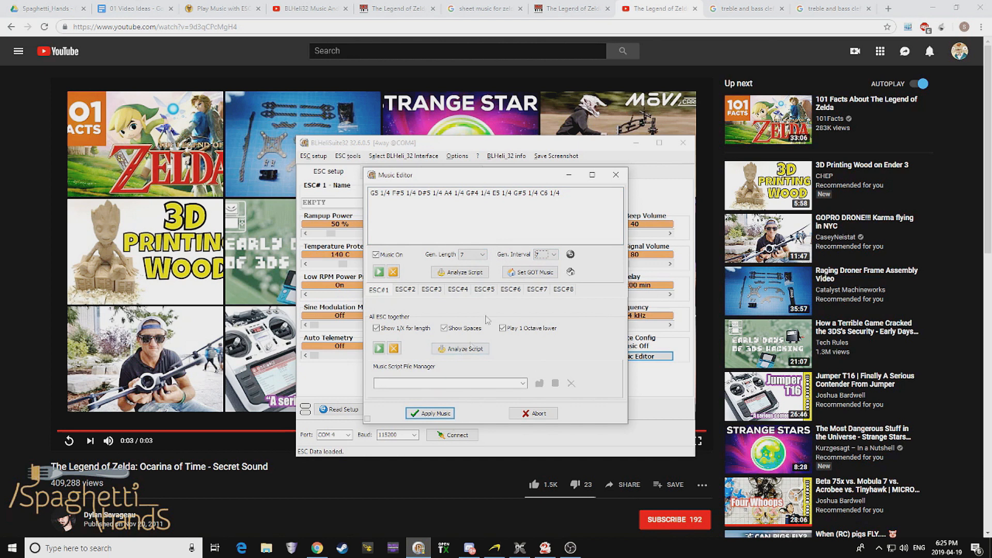